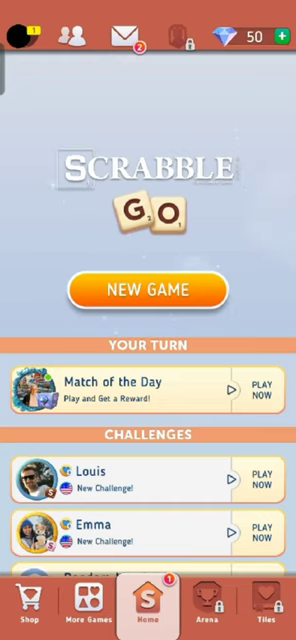
# - Open the player profile from the home-screen avatar, then its settings
pyautogui.click(20, 30)
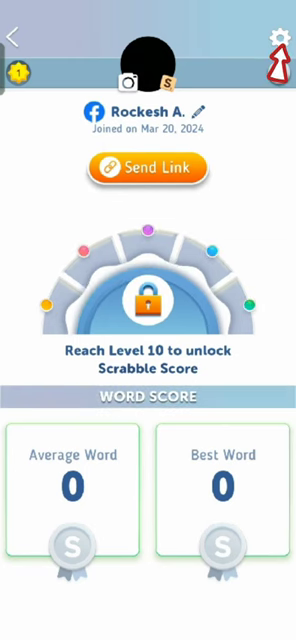
pyautogui.click(275, 40)
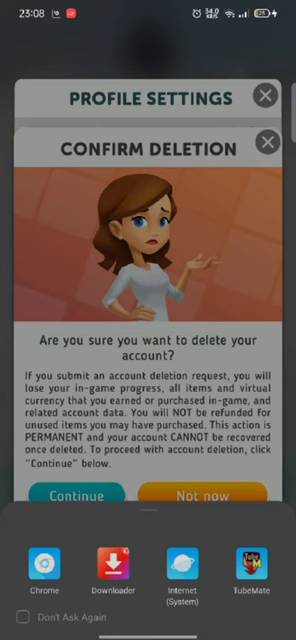
# - Choose to open the account deletion request in the web browser
pyautogui.click(74, 496)
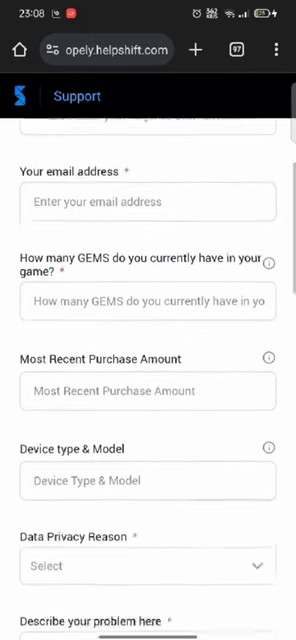
# - Scroll the Helpshift deletion form down to the YES confirmation and Submit section
pyautogui.scroll(-3)
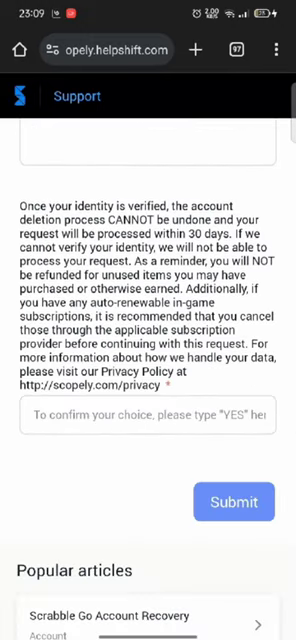